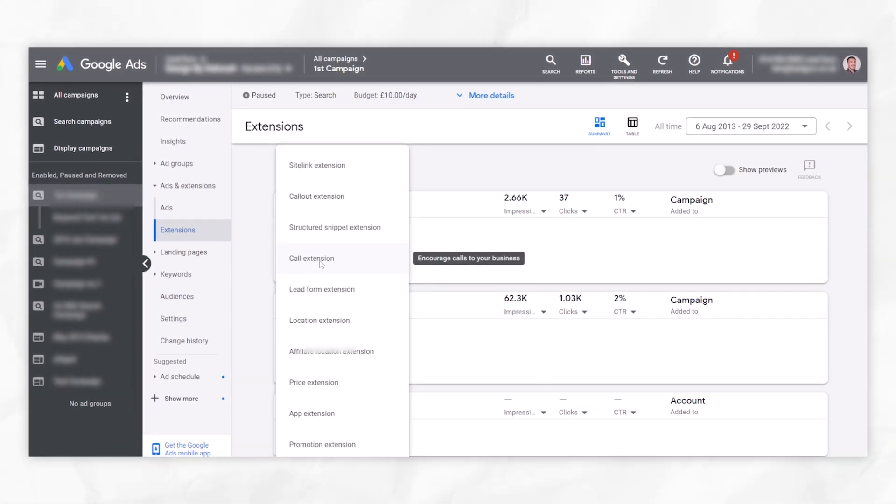
- Choose Call extension from the add-extension list for 1st Campaign
left_click(311, 258)
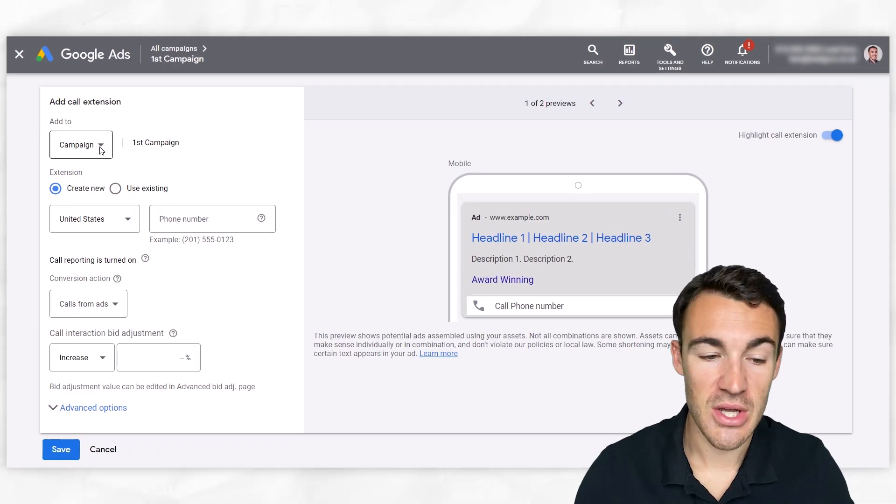
left_click(81, 144)
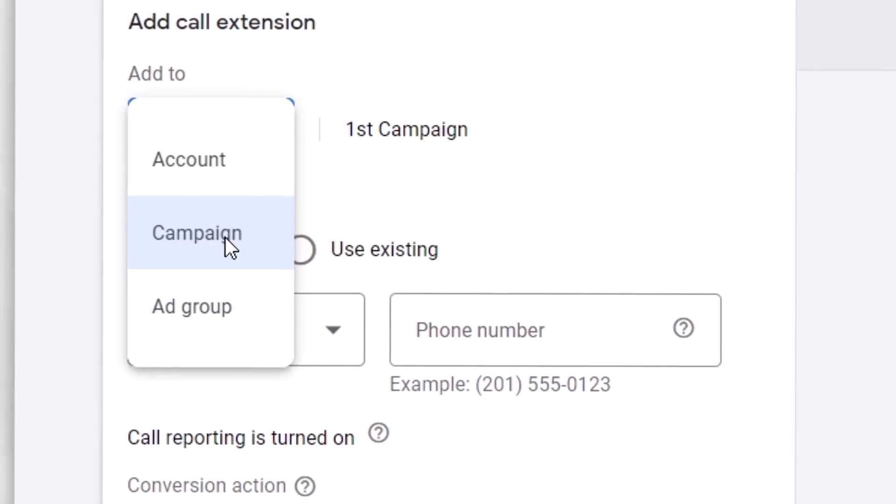
left_click(197, 233)
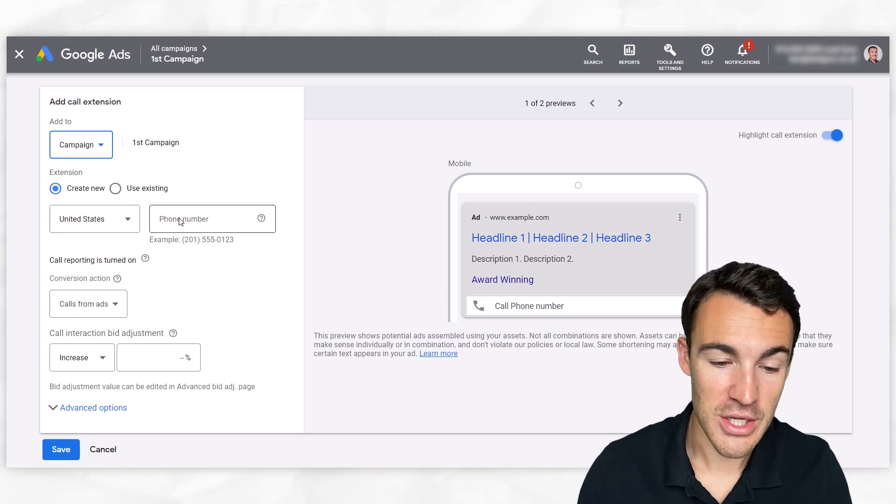
type("0000000000")
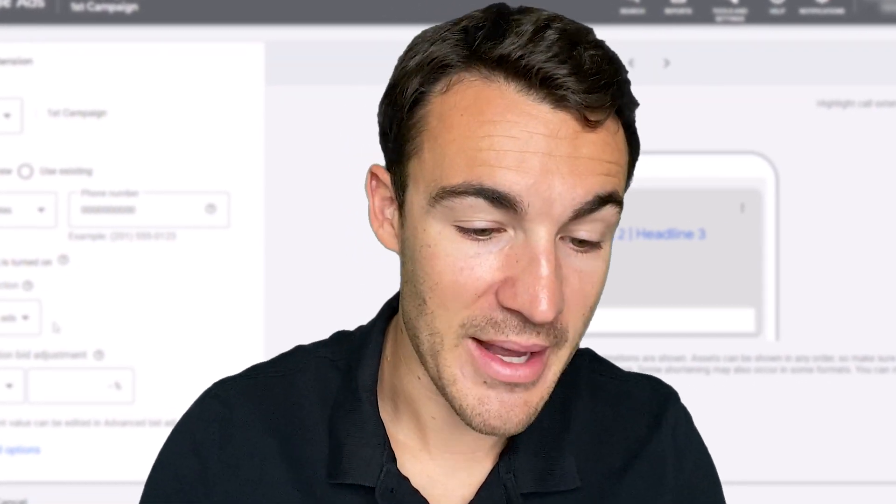
left_click(25, 317)
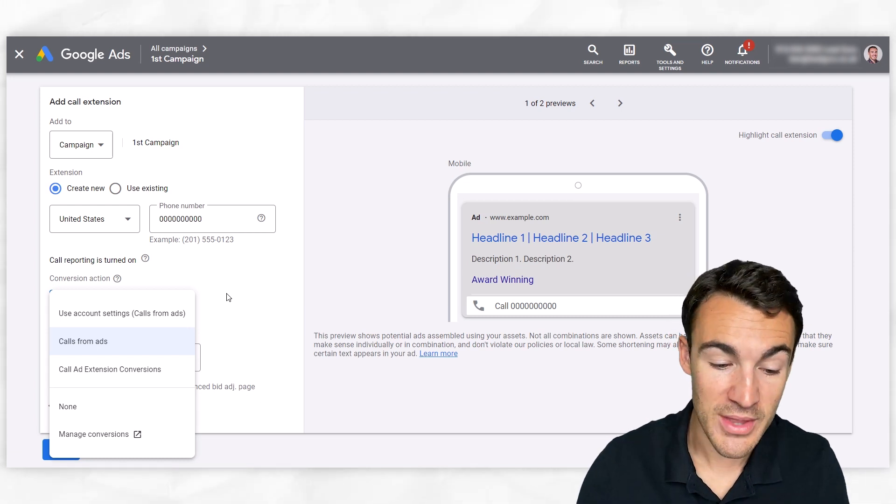
mouse_move(148, 431)
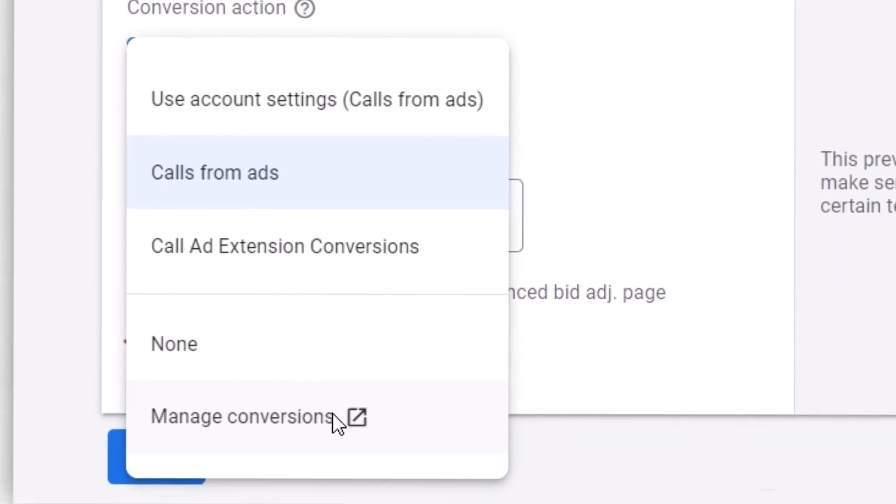
- Under Manage conversions, choose 'Calls from ads using call extensions or call-only ads' and continue
left_click(240, 416)
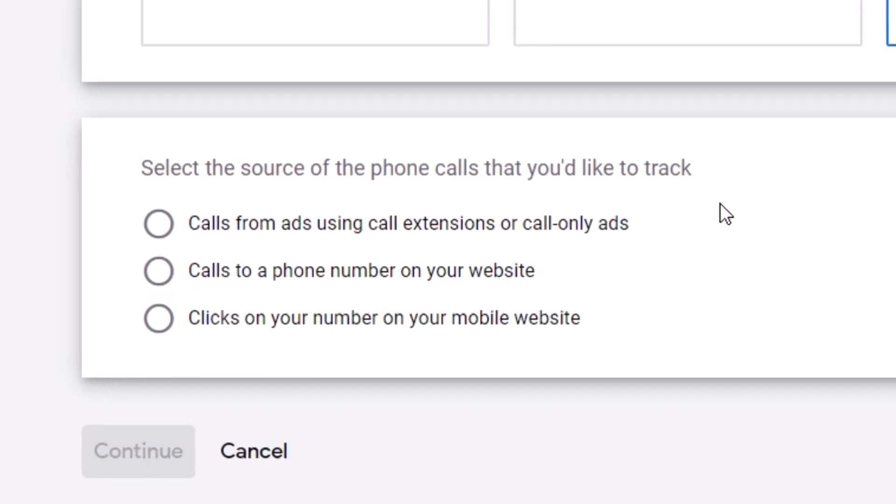
left_click(158, 223)
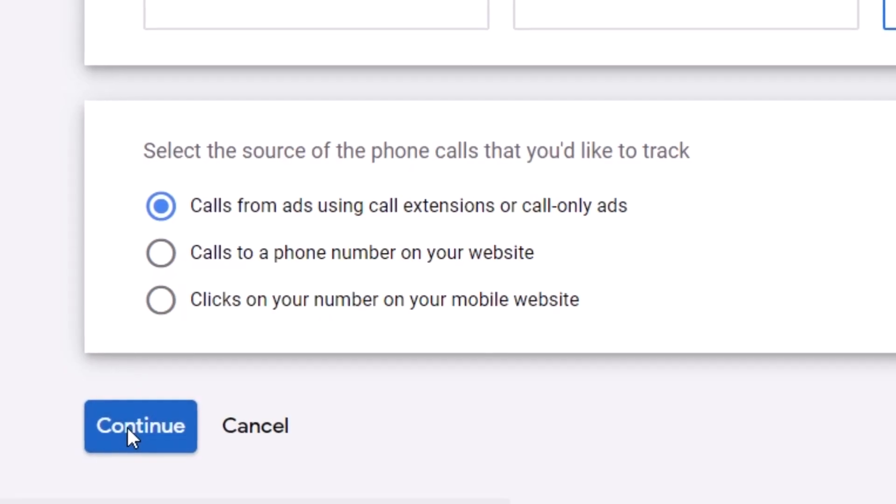
left_click(141, 426)
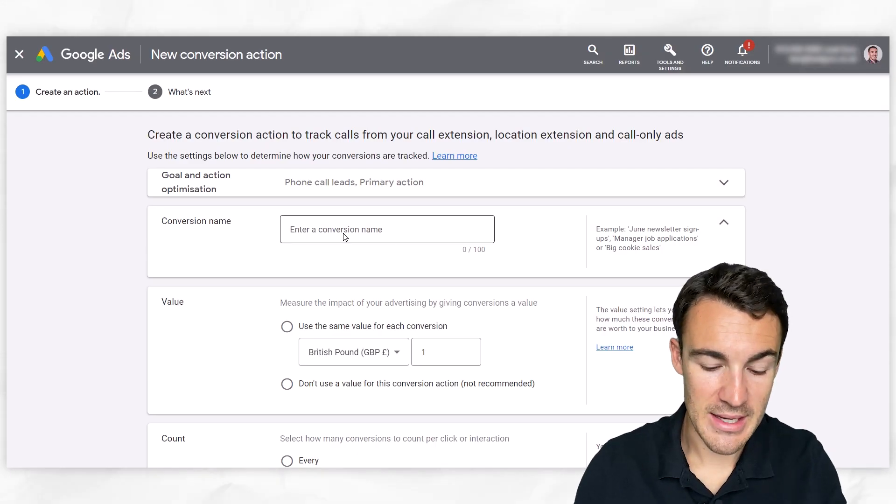
- Name the action 'Example Call Extension Conversion' with a fixed 200 GBP value per conversion
type("Example Call Extension")
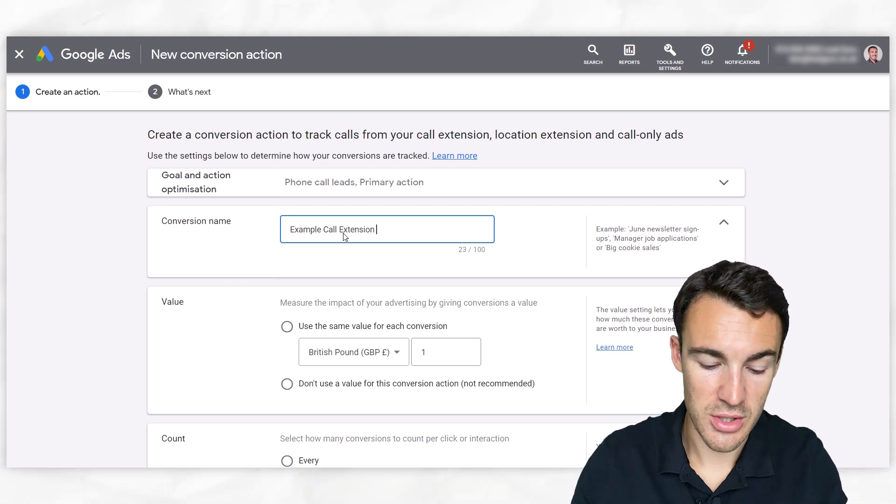
type("Convrei")
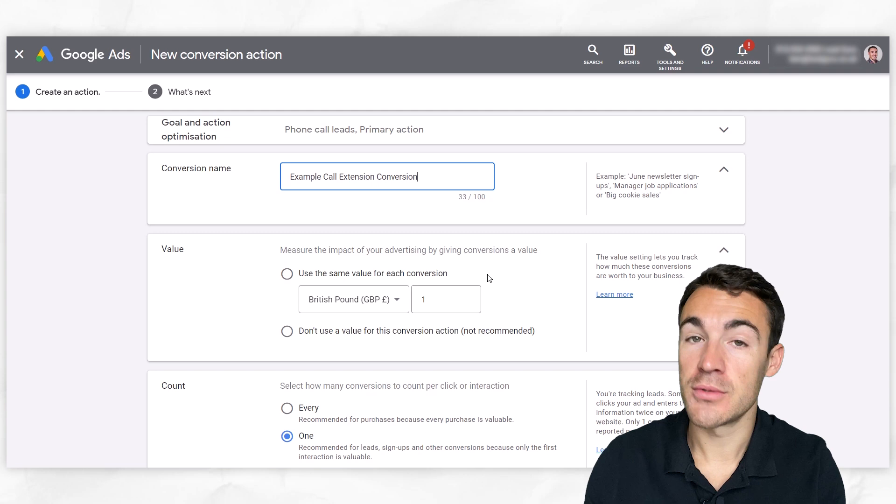
type("200")
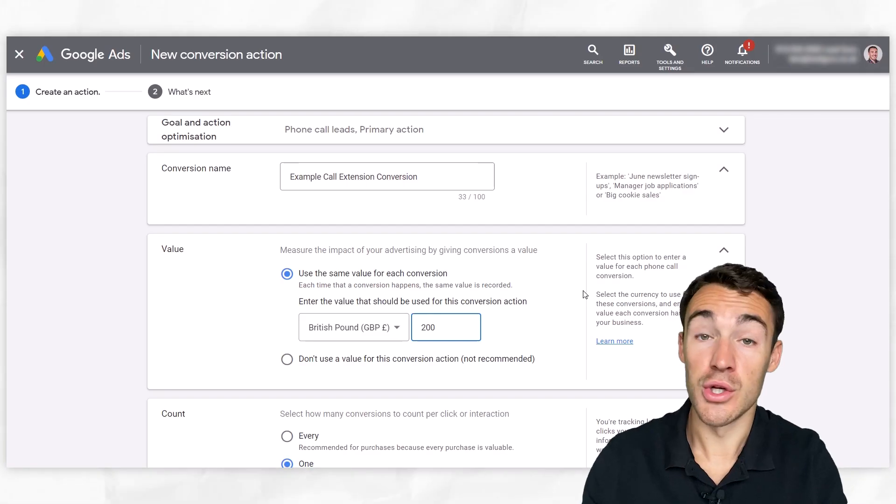
scroll("down", 3)
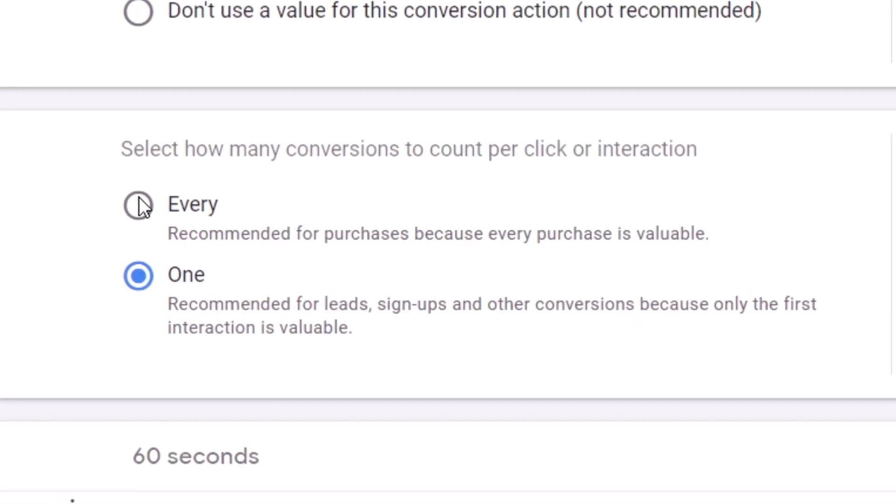
- Keep Count at One and expand the 60-second Call length setting
left_click(138, 204)
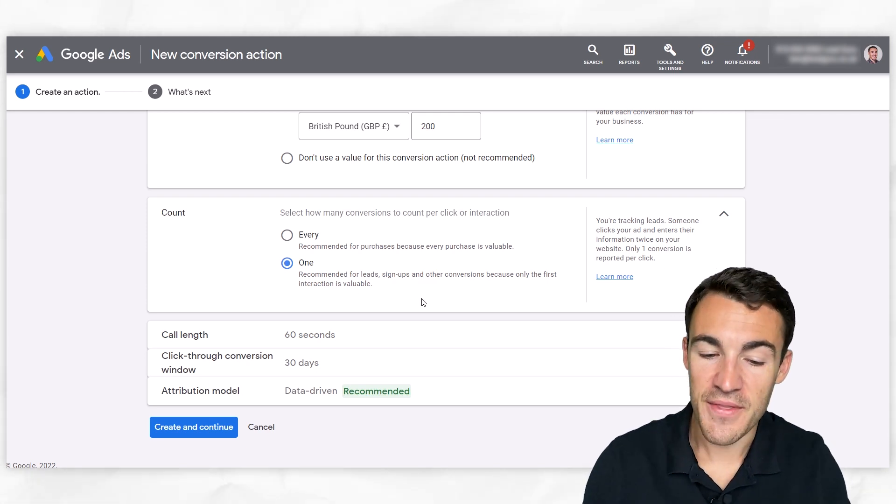
mouse_move(363, 257)
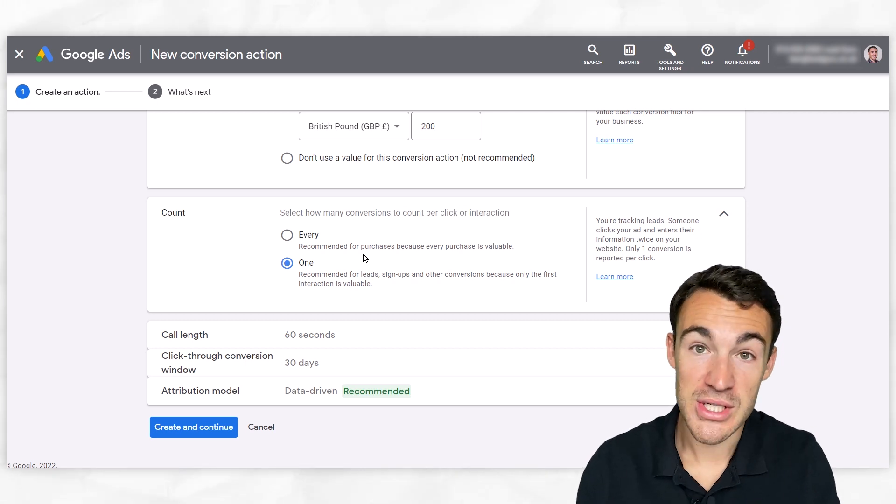
mouse_move(368, 229)
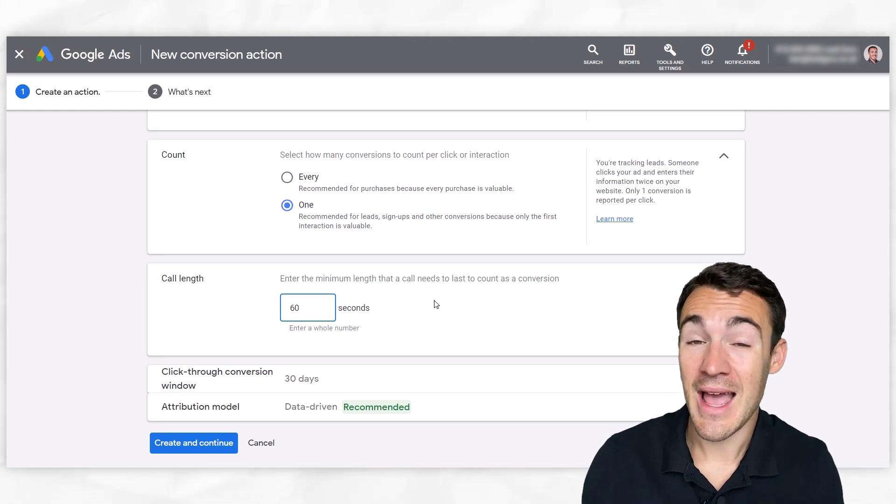
- Keep 60-second call length, 30-day click-through window and data-driven attribution
left_click(307, 307)
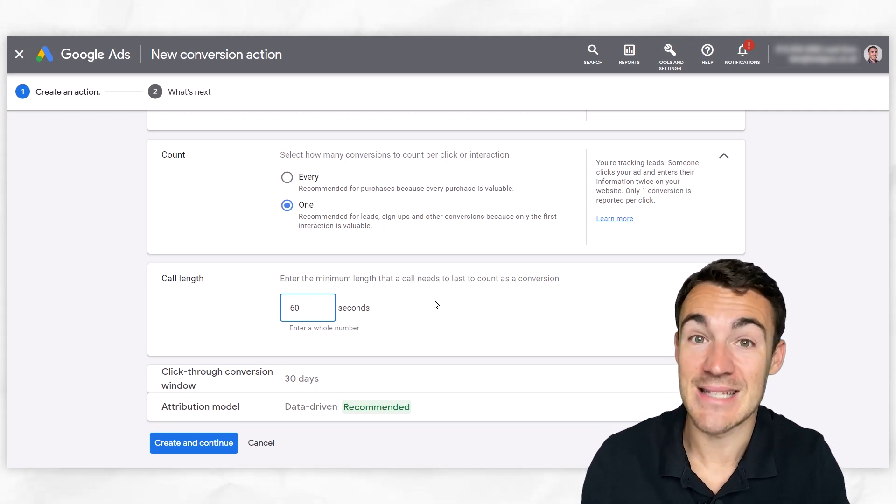
mouse_move(394, 283)
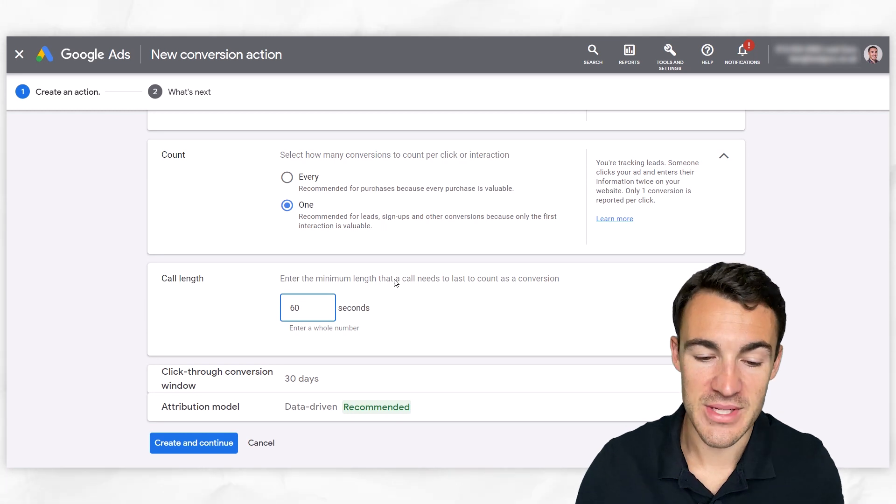
scroll("down", 3)
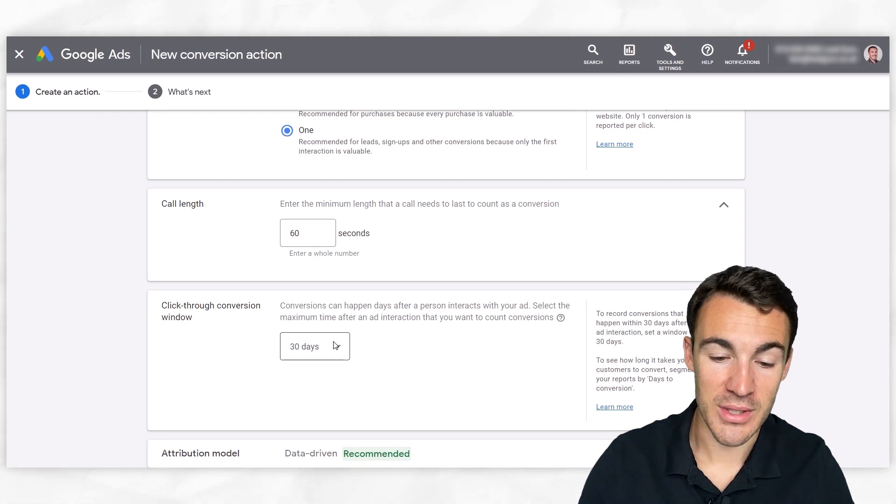
left_click(314, 345)
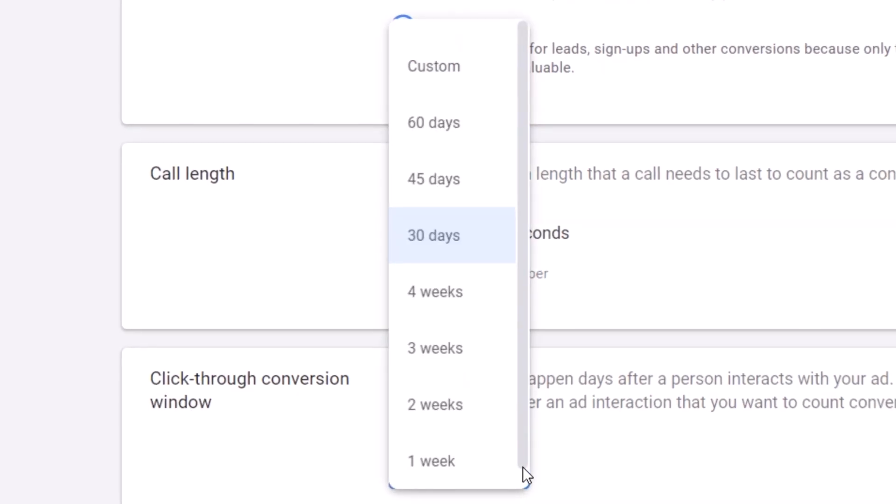
left_click(433, 234)
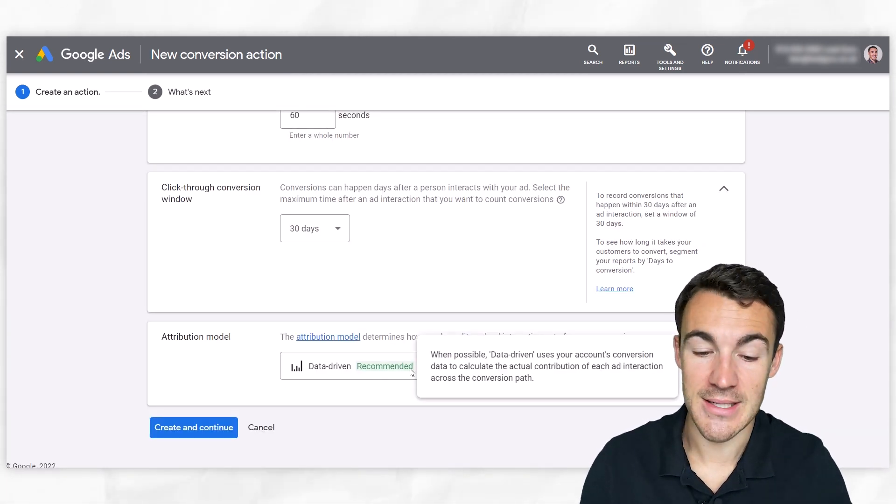
left_click(349, 366)
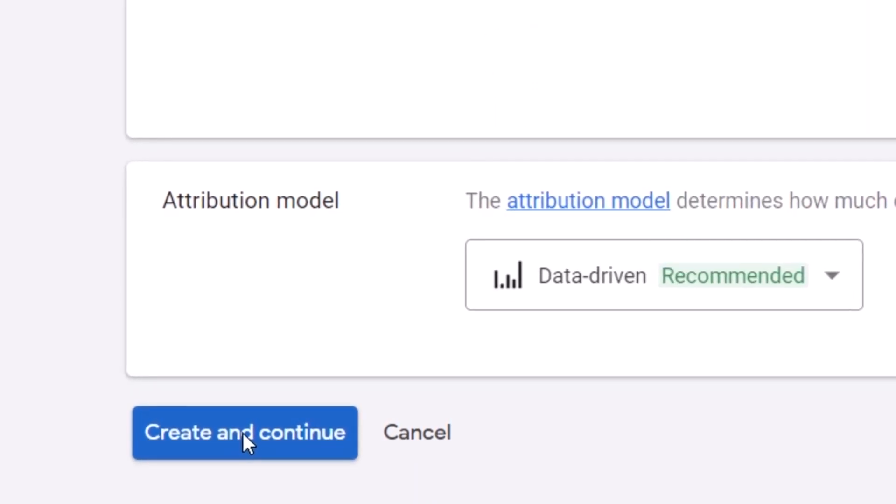
- Create the conversion action and dismiss the What's next page with Done
left_click(244, 433)
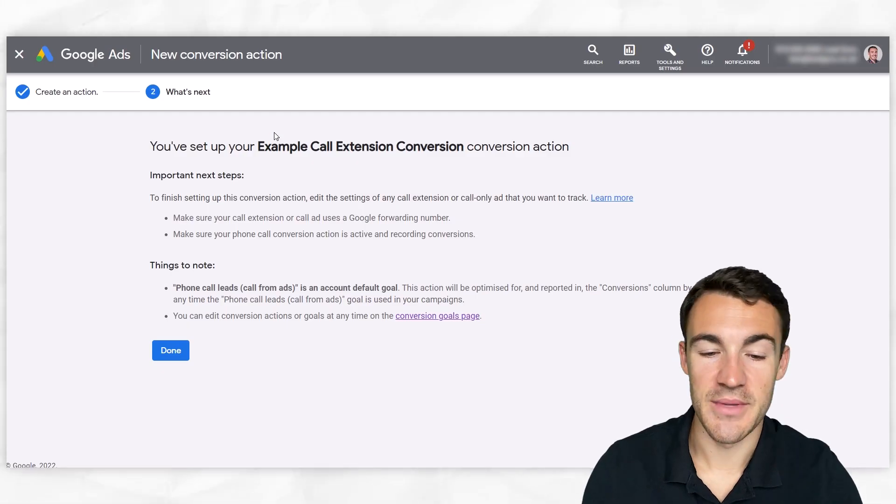
mouse_move(170, 351)
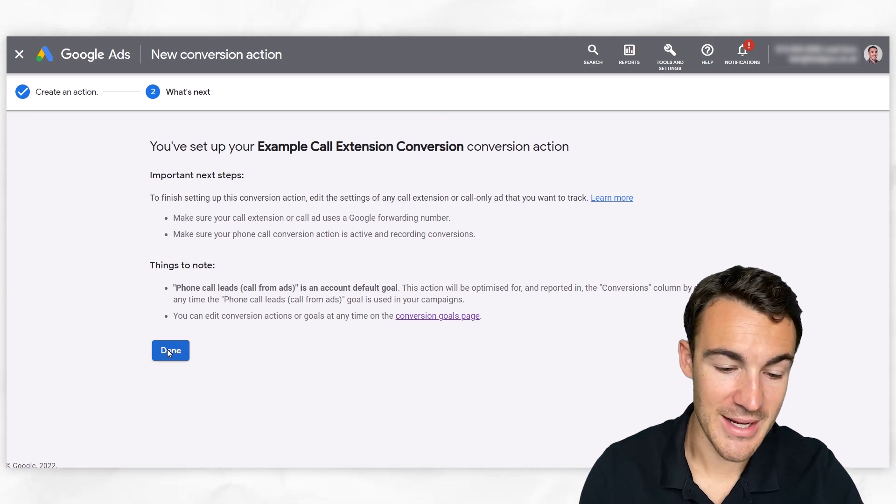
left_click(169, 351)
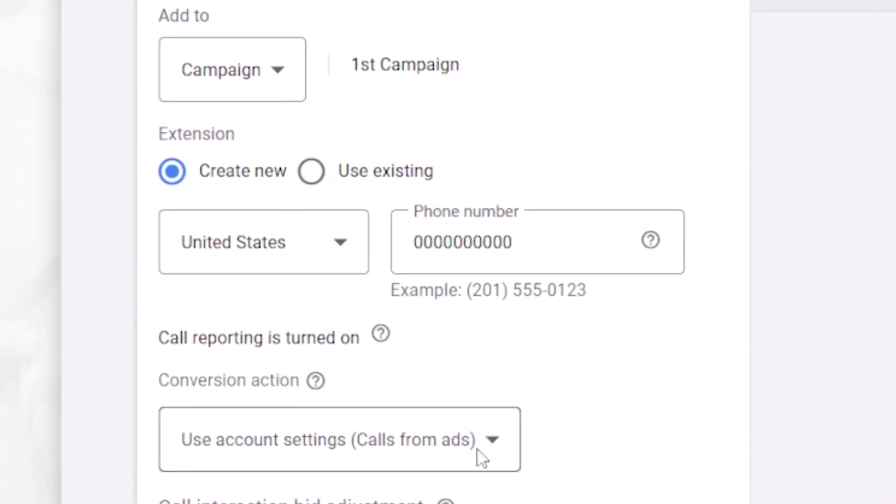
- Select Example Call Extension Conversion as the tracked action and expand Advanced options
left_click(339, 439)
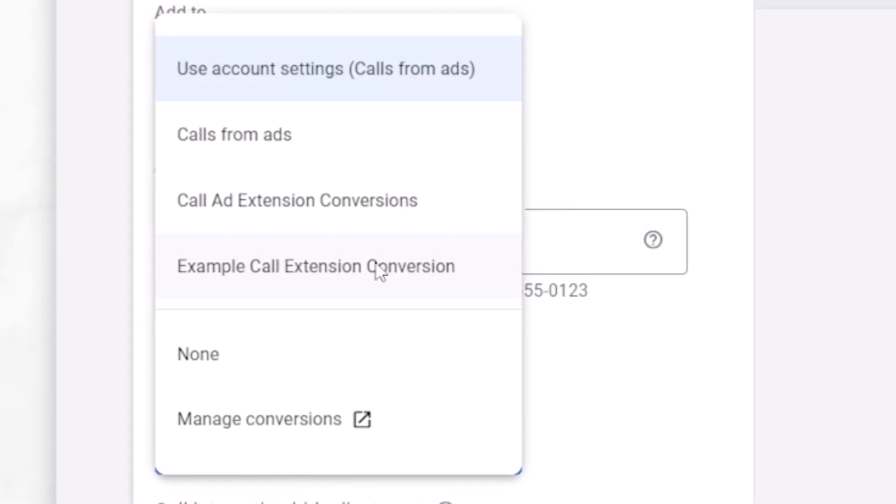
left_click(314, 266)
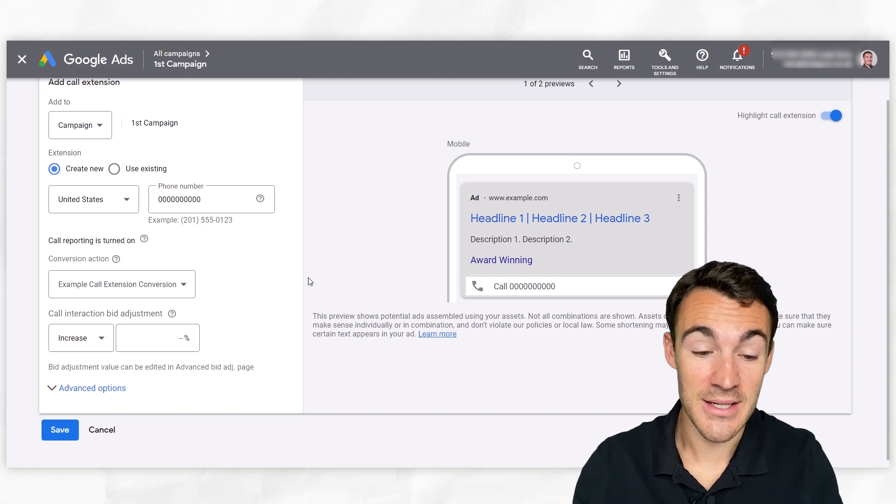
mouse_move(270, 295)
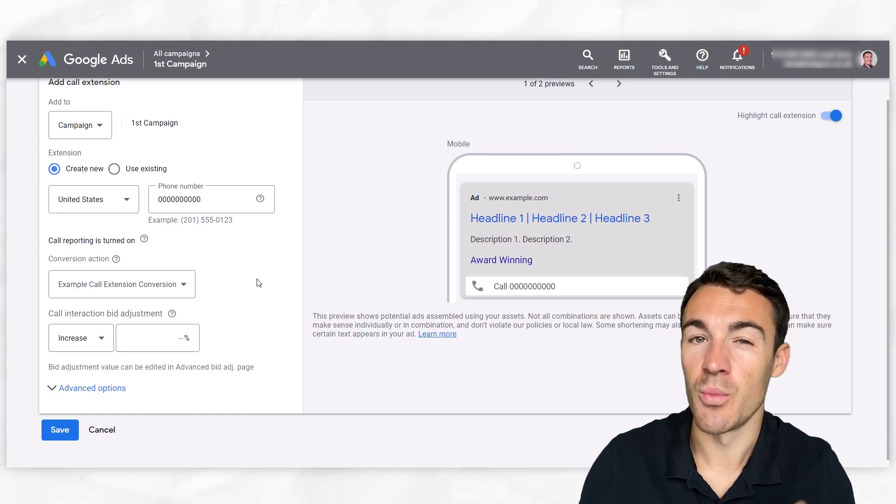
left_click(158, 337)
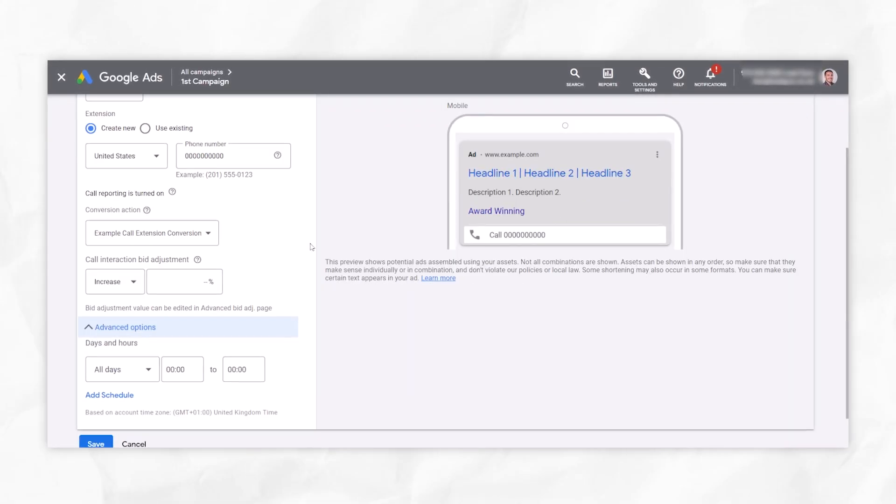
scroll("down", 3)
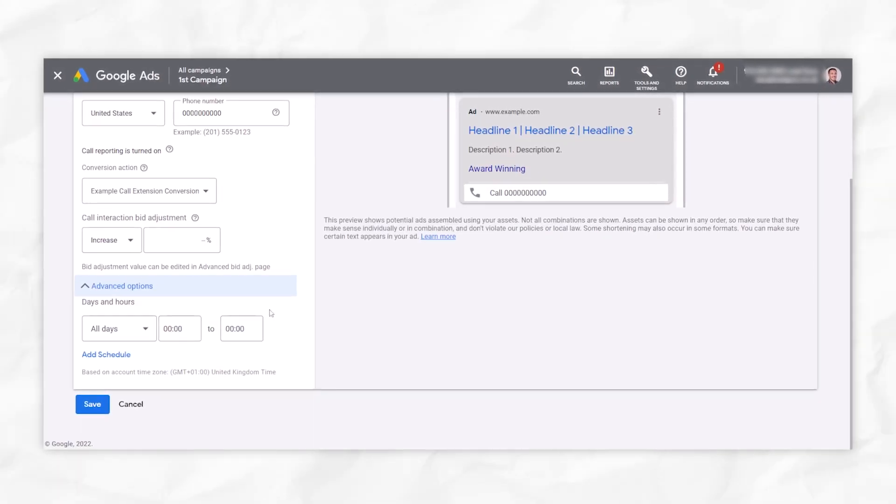
left_click(119, 328)
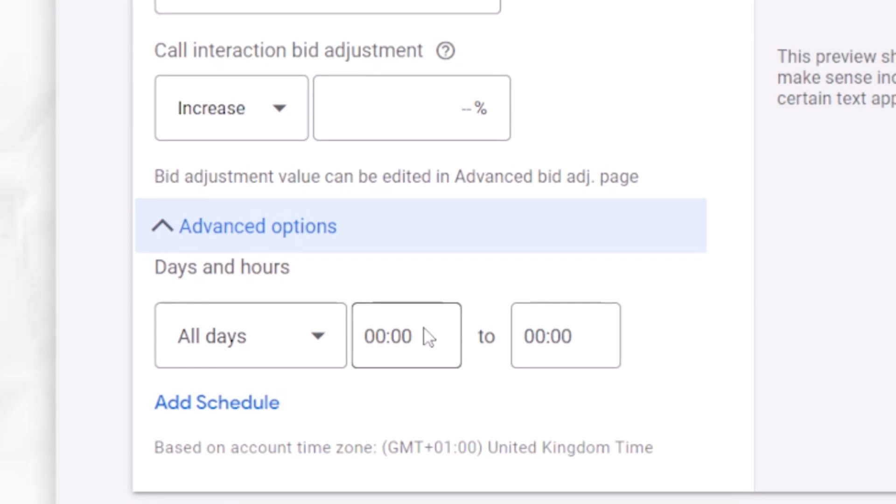
left_click(405, 335)
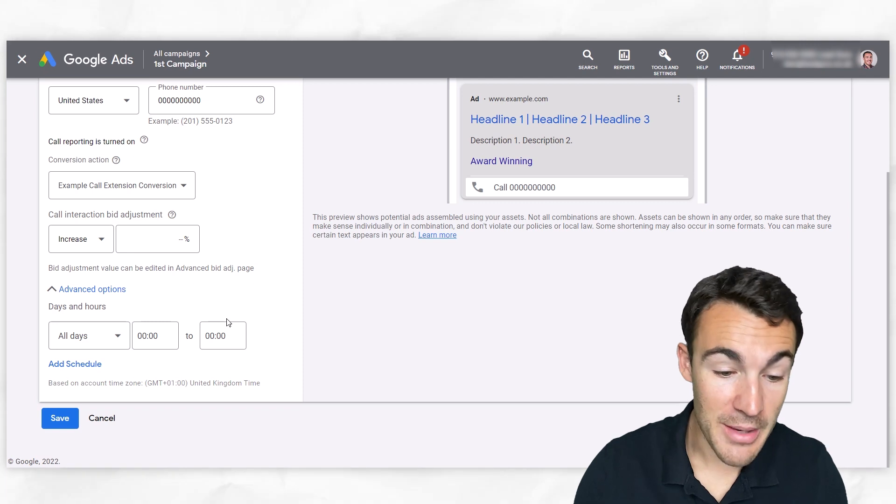
- Set the extension schedule to Mondays - Fridays, 09:00 to 17:00
left_click(88, 336)
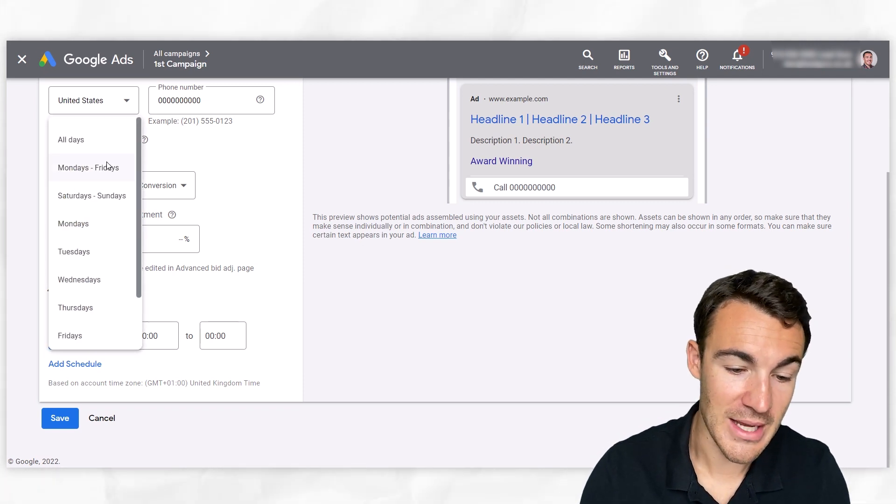
left_click(170, 335)
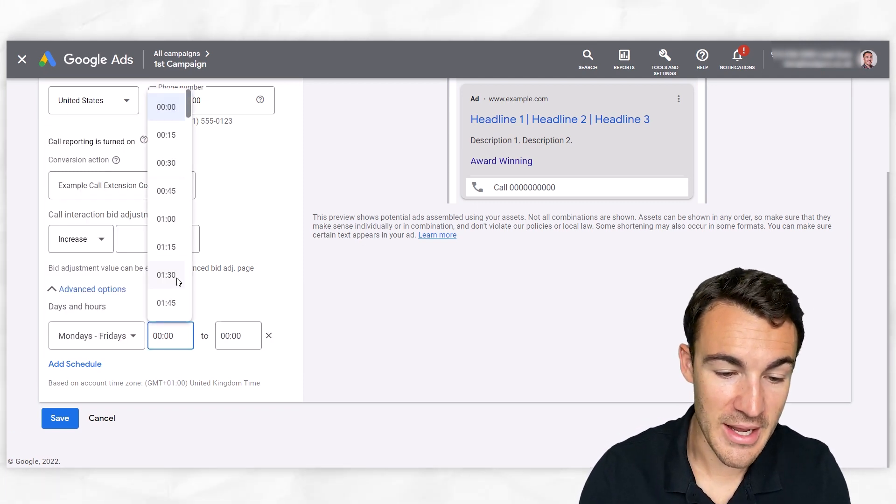
scroll("down", 3)
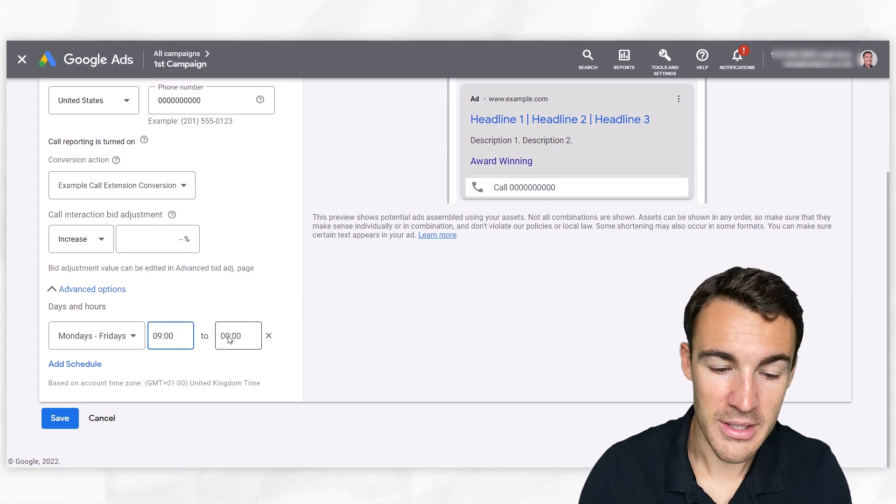
left_click(238, 335)
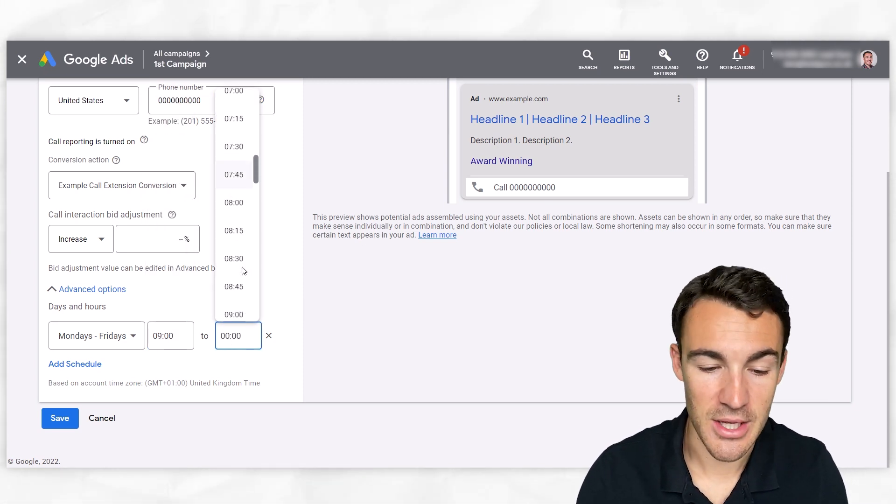
scroll("down", 3)
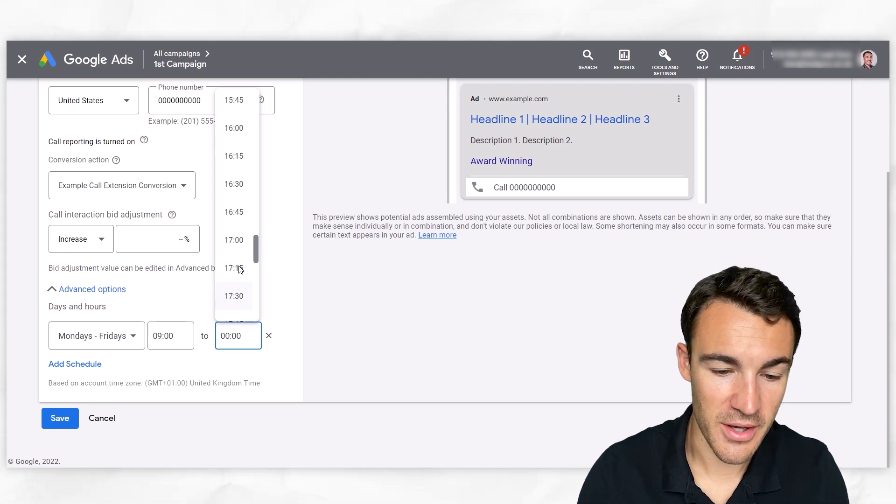
left_click(234, 239)
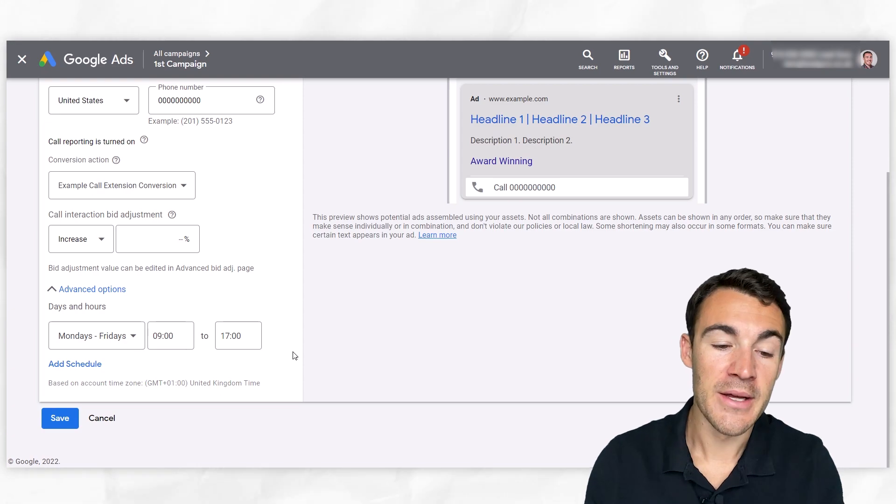
left_click(80, 239)
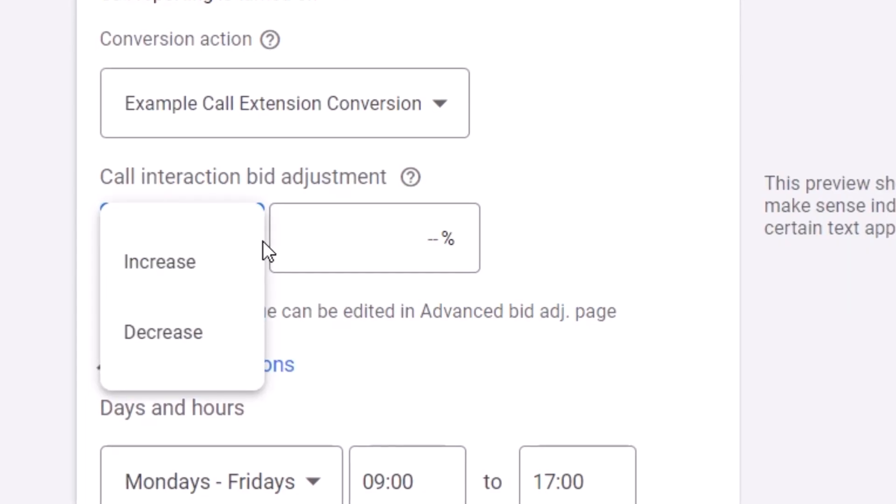